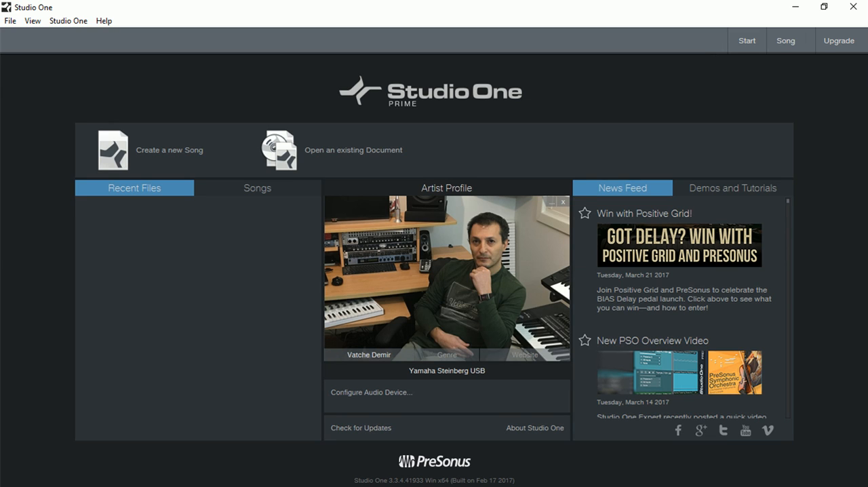
Confirm the audio device settings, then switch the start page feed to Demos and Tutorials and browse it.
left_click(372, 392)
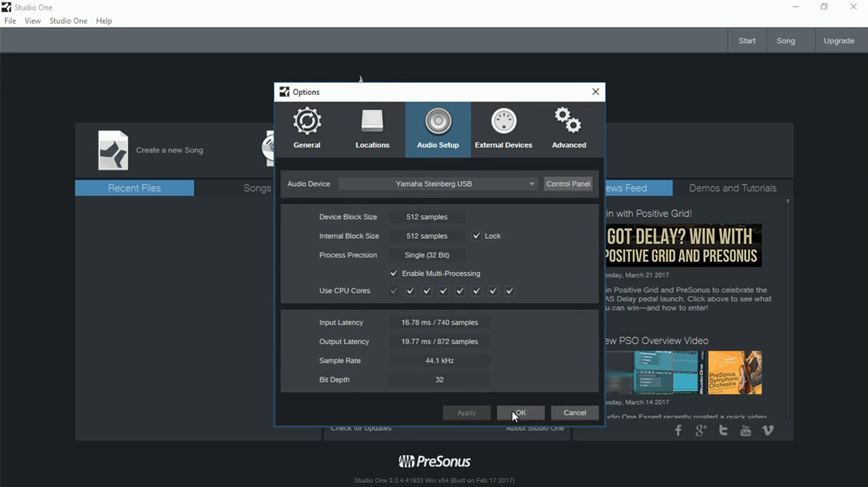
left_click(520, 413)
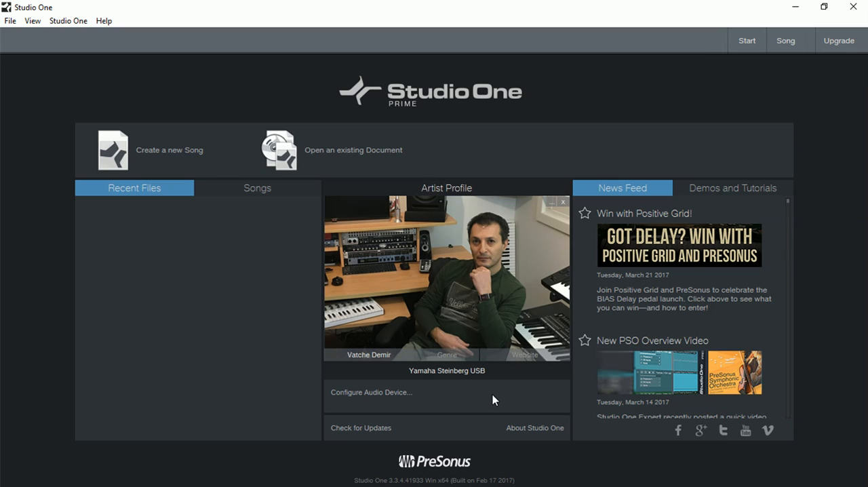
mouse_move(712, 181)
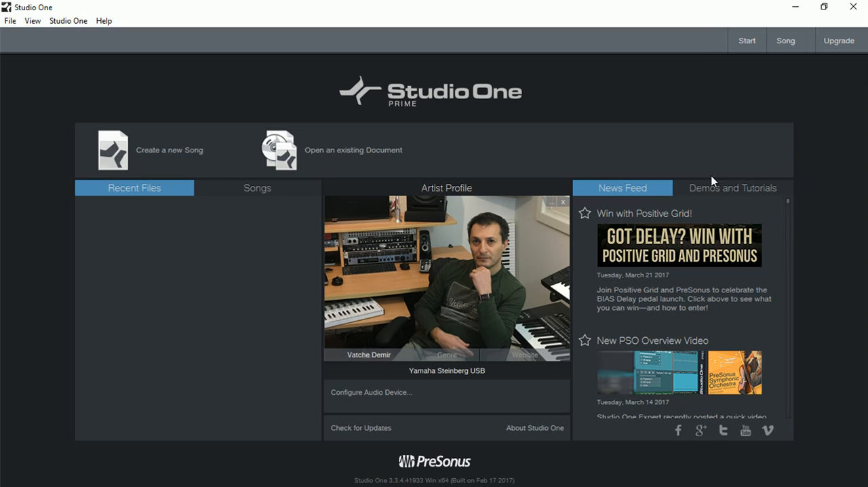
mouse_move(717, 193)
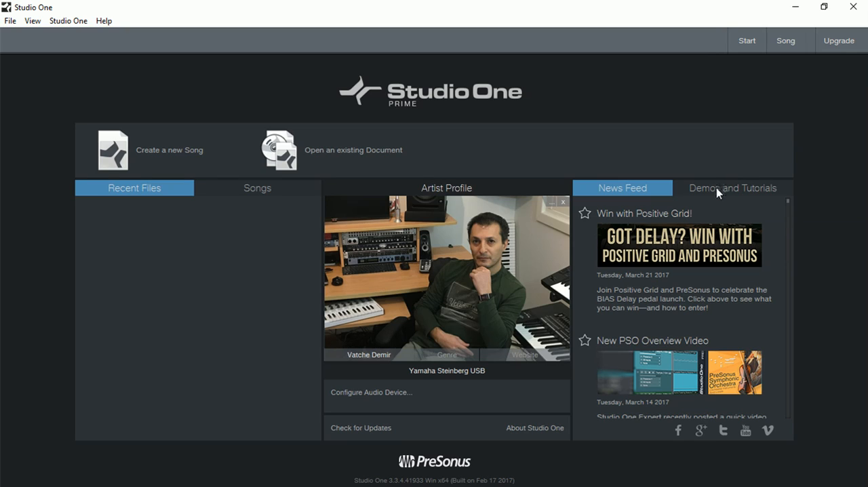
left_click(732, 187)
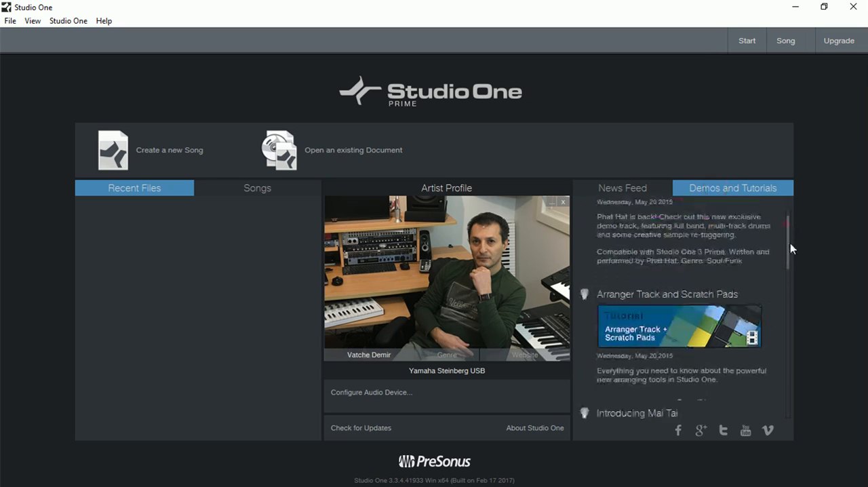
scroll("down", 3)
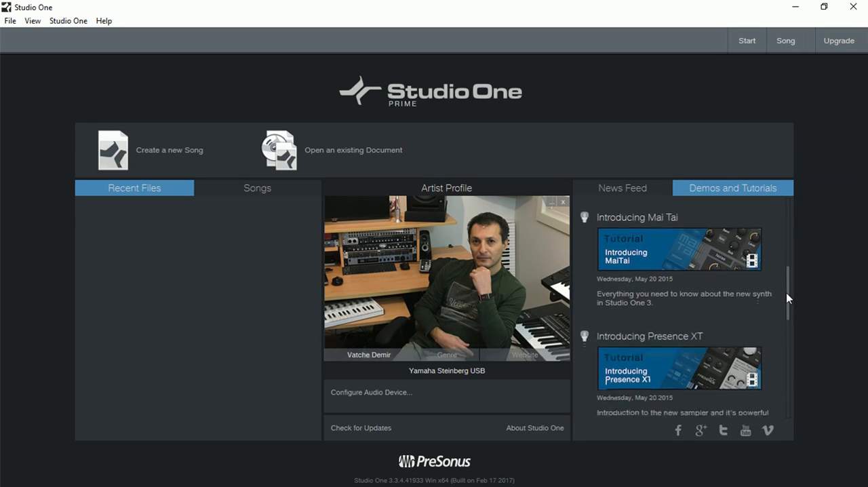
scroll("down", 3)
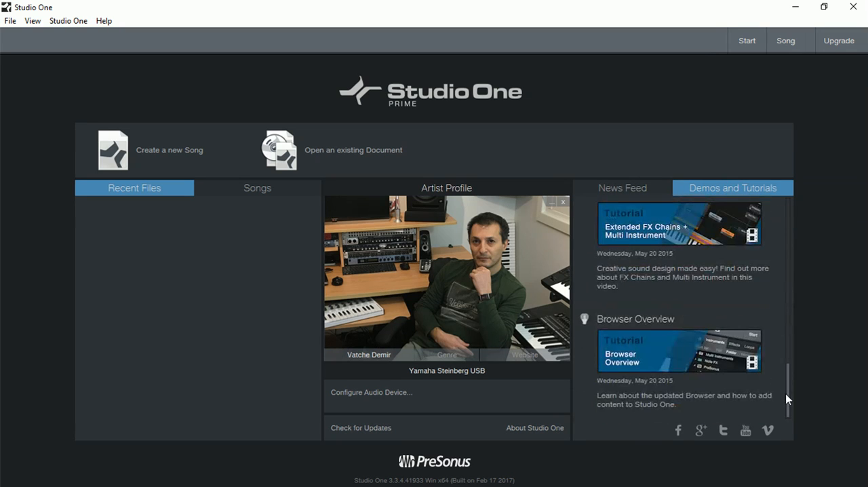
scroll("down", 3)
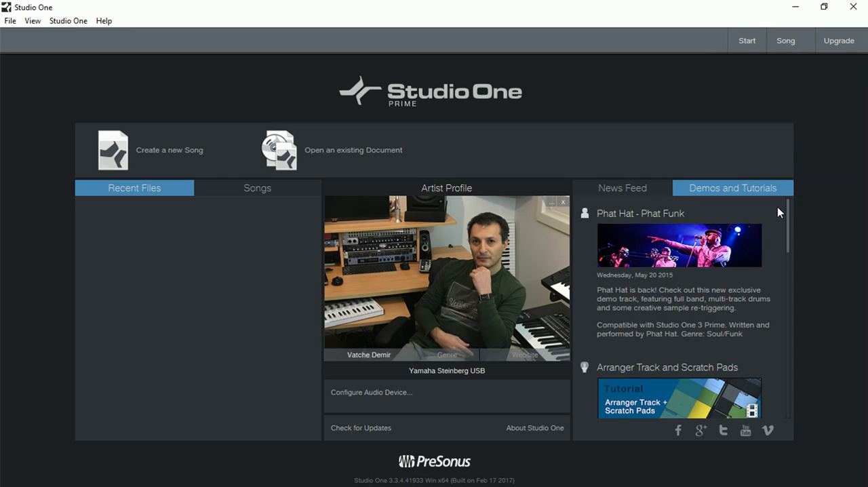
mouse_move(108, 79)
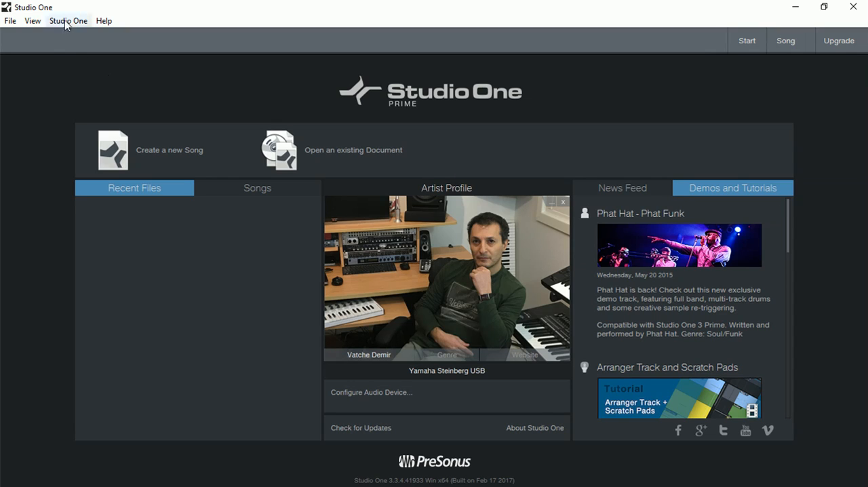
Open Studio One Installation from the Studio One application menu.
left_click(68, 20)
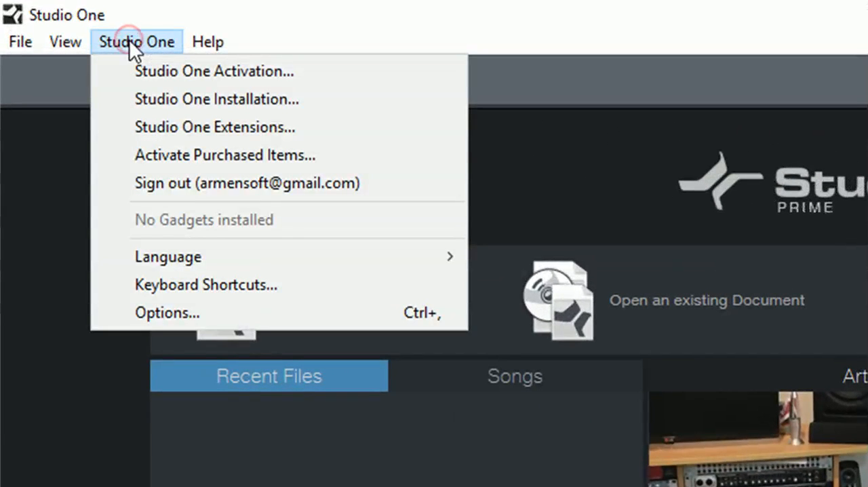
mouse_move(197, 99)
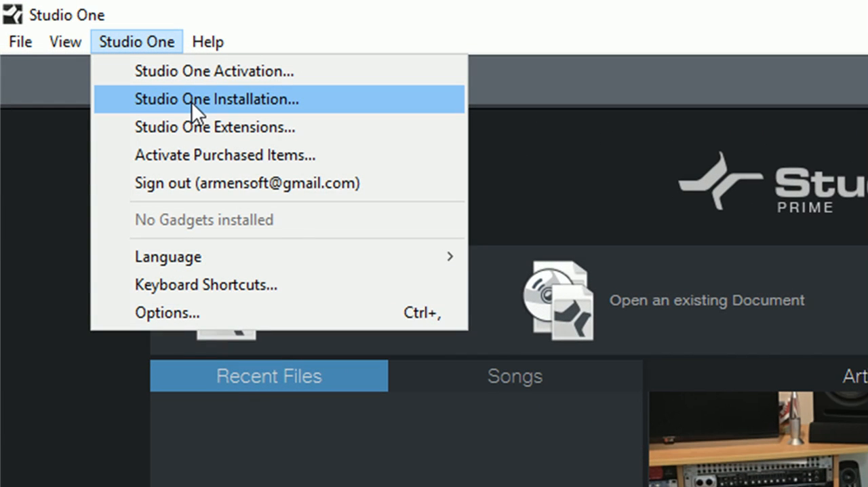
left_click(216, 98)
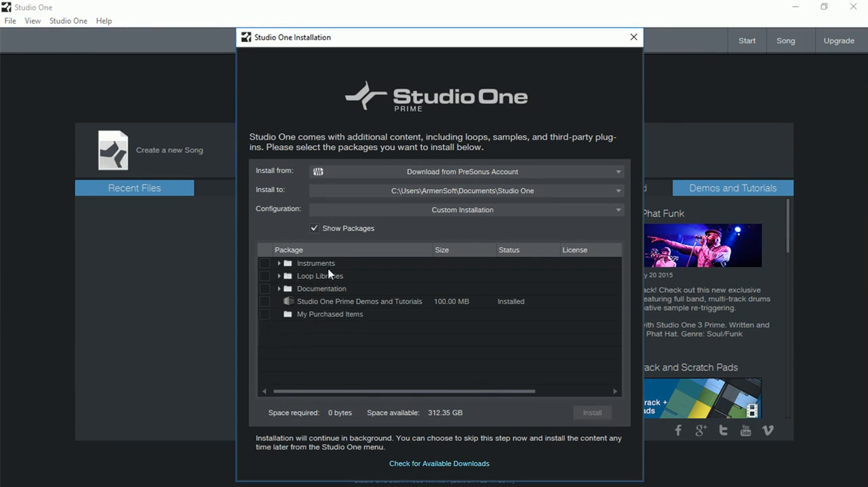
Show the package list, expand the Instruments and Documentation groups, and scroll to the demos entry.
left_click(314, 227)
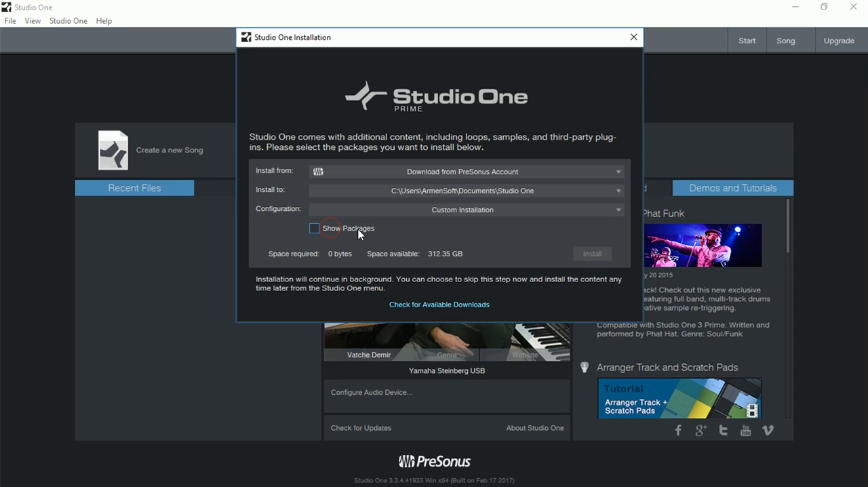
mouse_move(303, 236)
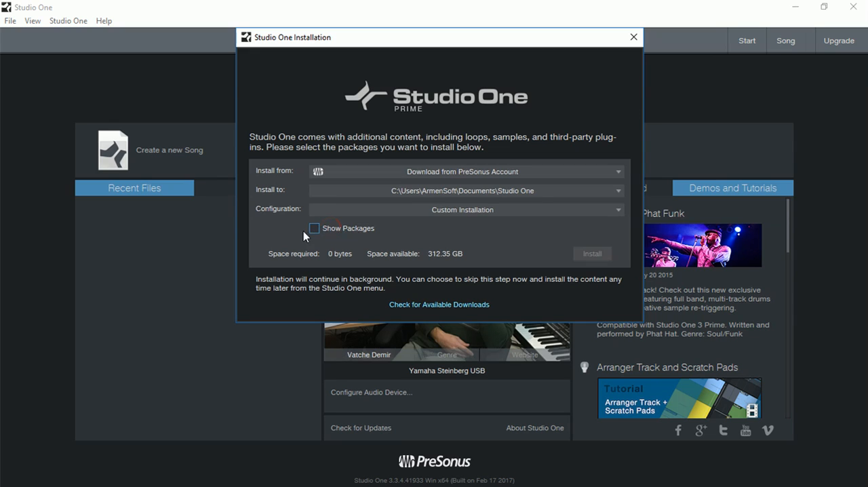
left_click(315, 228)
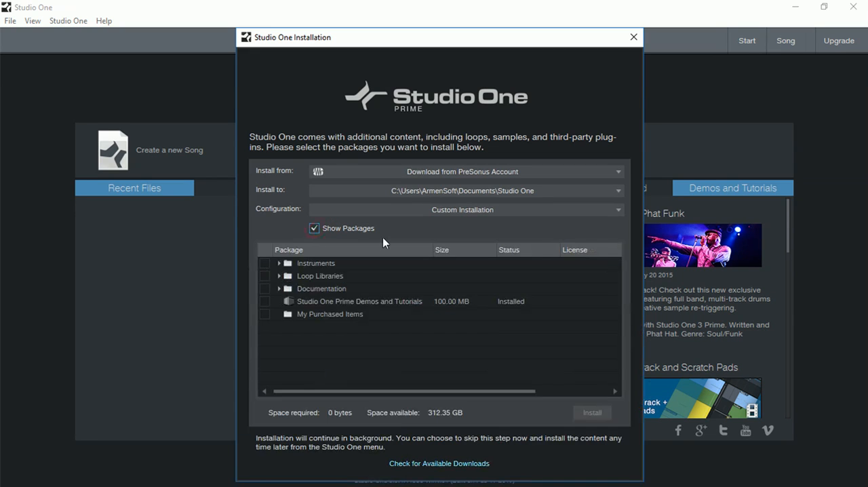
left_click(320, 275)
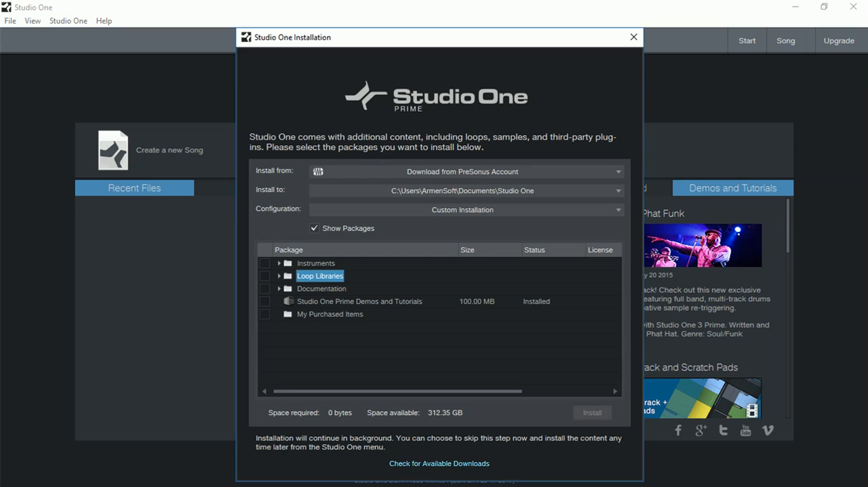
mouse_move(279, 269)
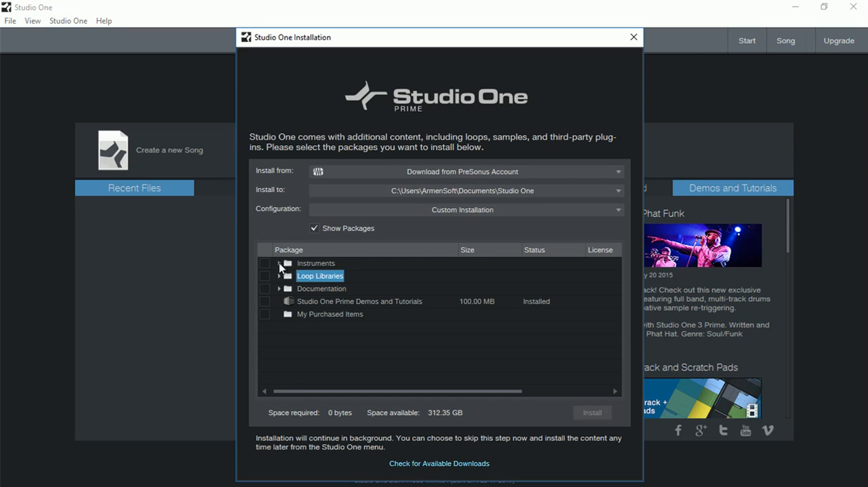
left_click(280, 263)
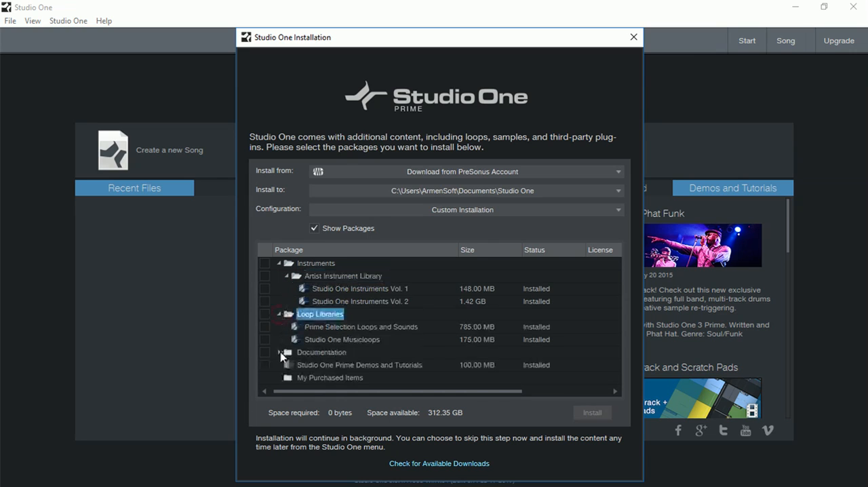
left_click(285, 353)
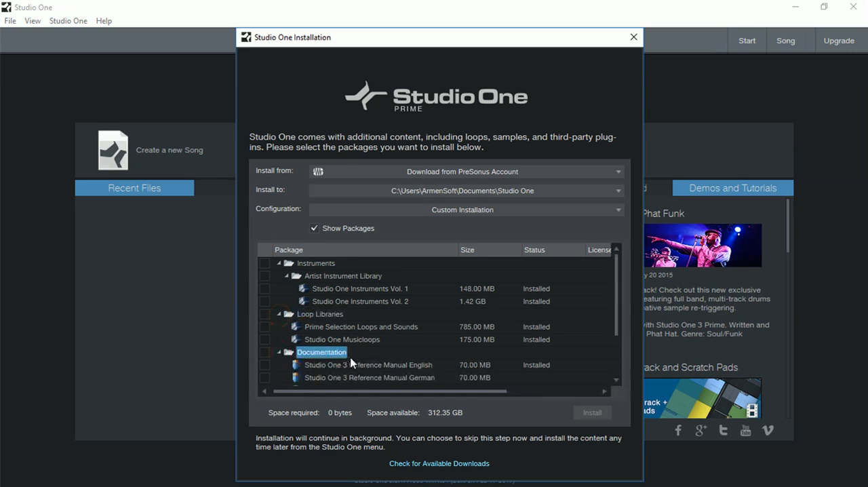
scroll("down", 3)
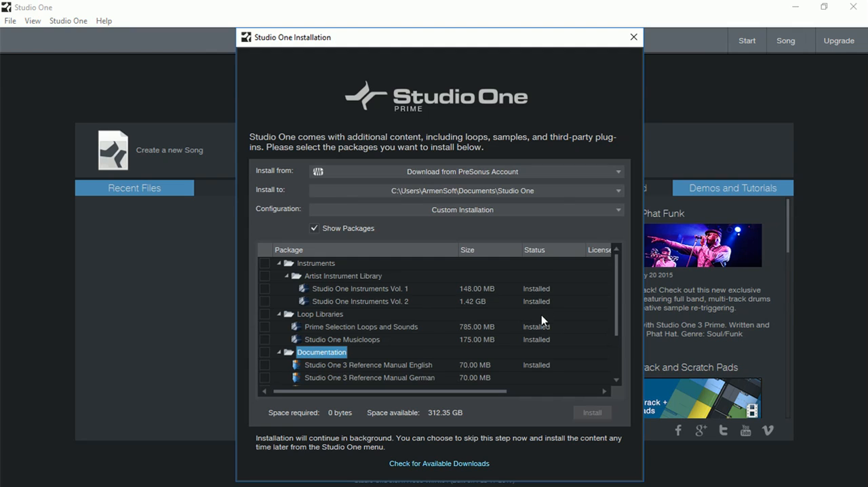
scroll("down", 3)
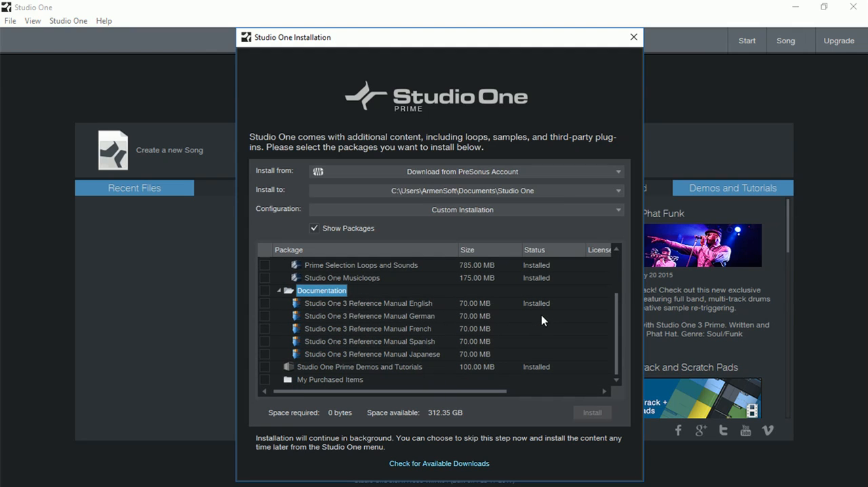
mouse_move(266, 371)
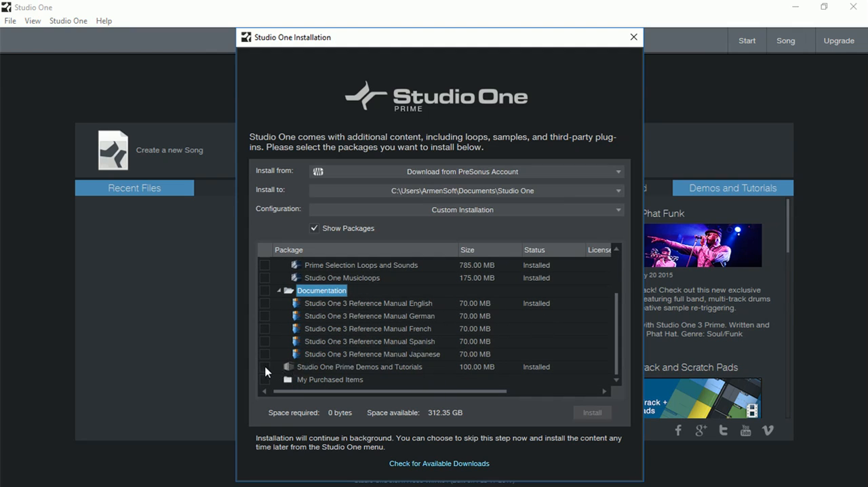
Tick Studio One Prime Demos and Tutorials for installation, leaving My Purchased Items unticked.
left_click(264, 366)
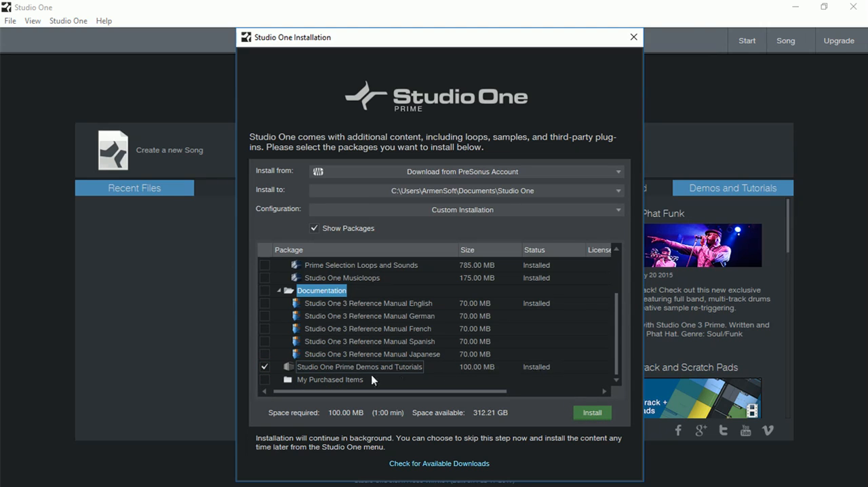
mouse_move(314, 385)
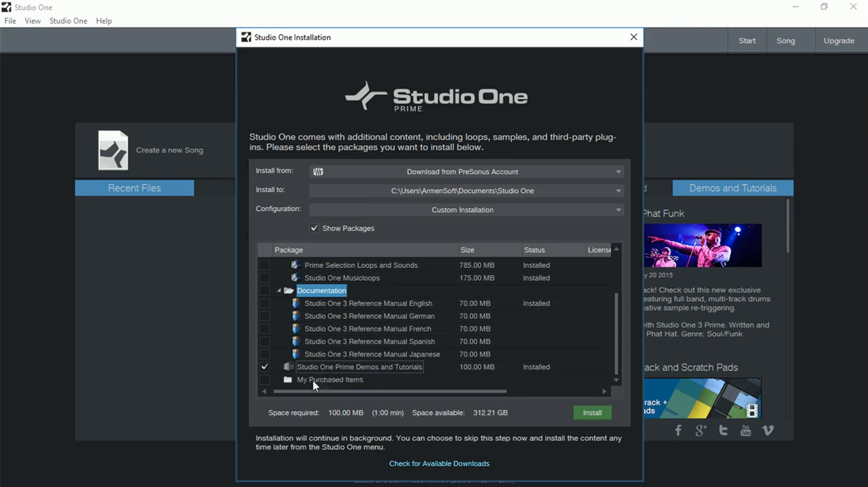
left_click(331, 380)
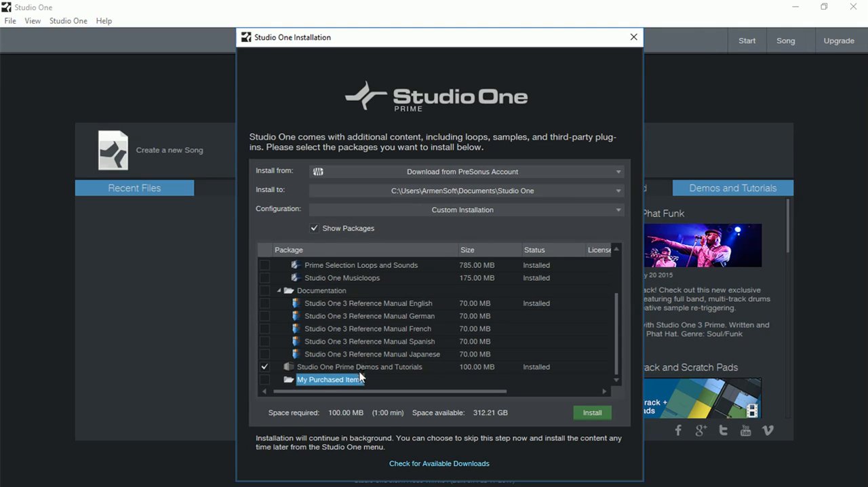
mouse_move(453, 388)
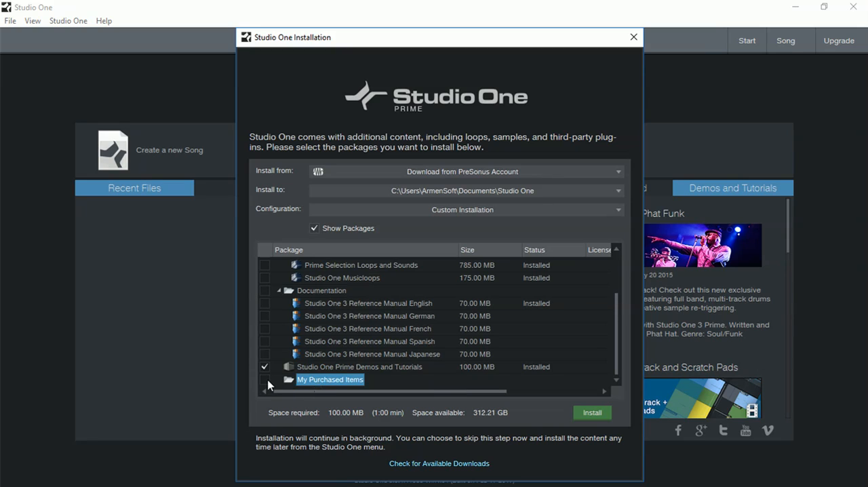
left_click(266, 379)
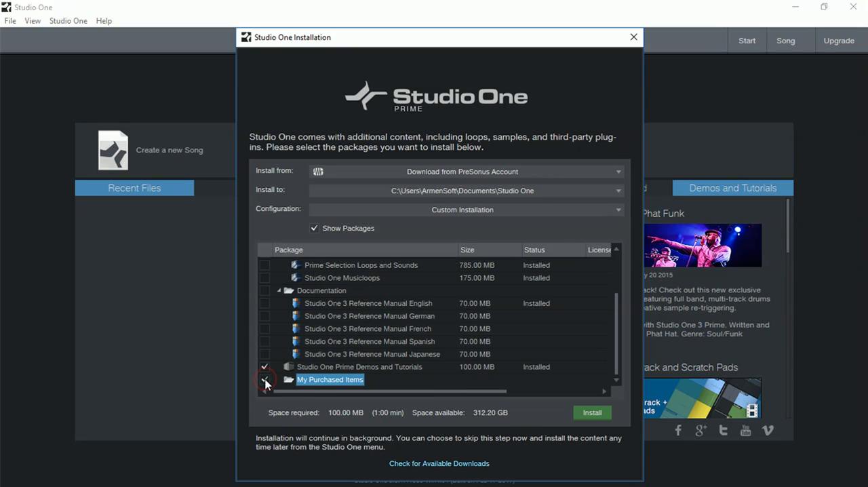
left_click(265, 380)
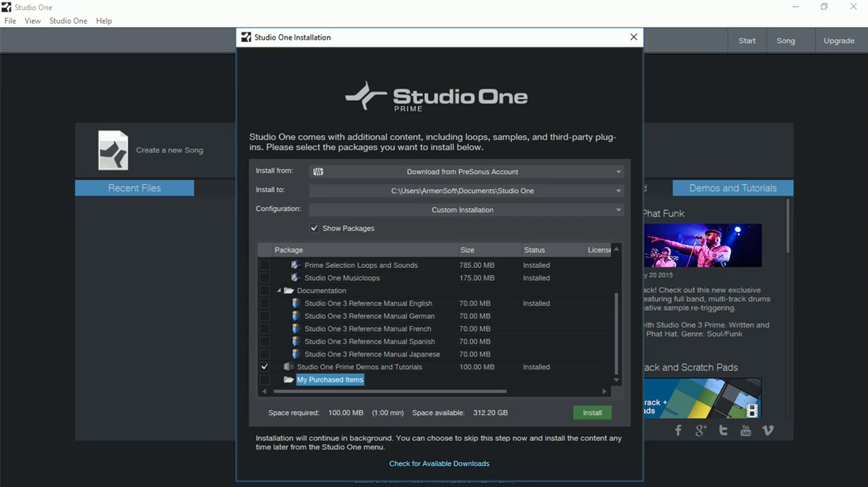
scroll("up", 3)
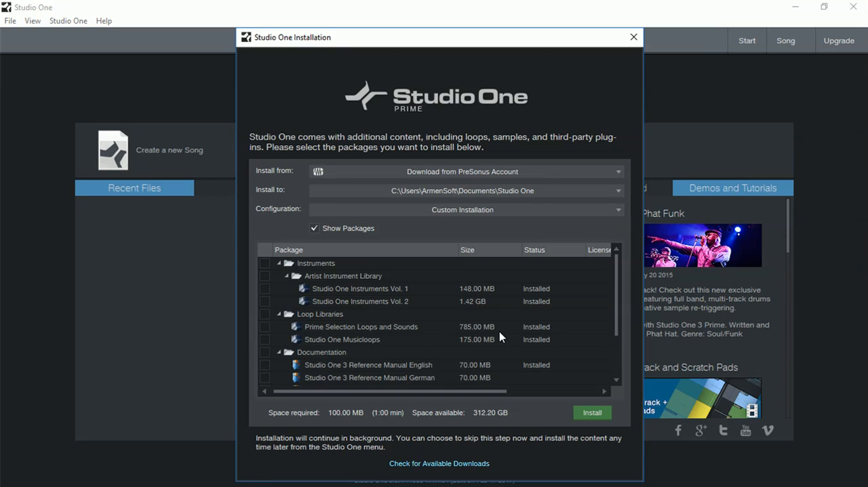
mouse_move(404, 311)
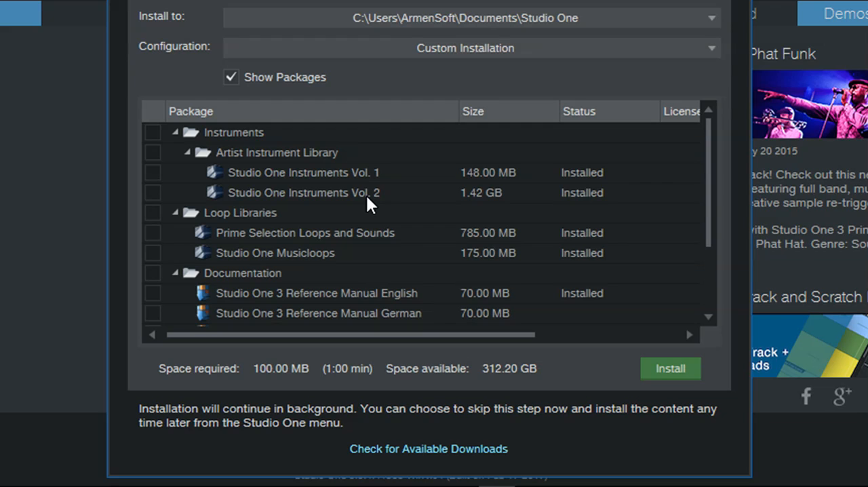
scroll("down", 3)
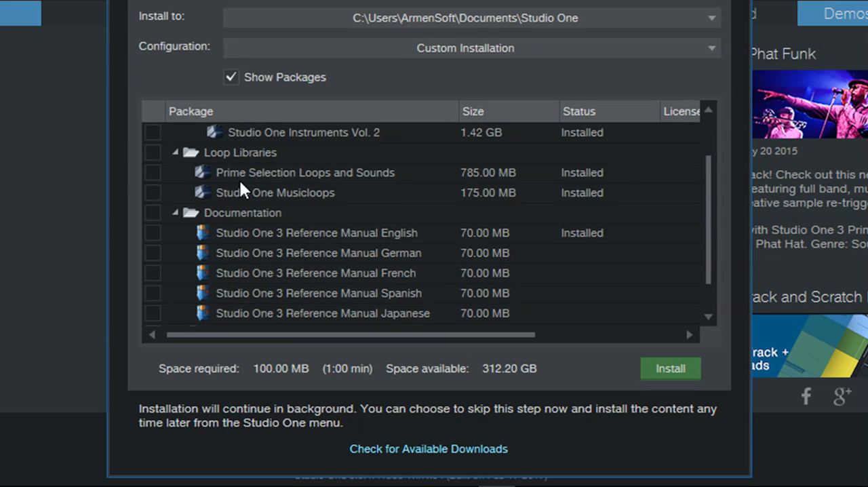
mouse_move(378, 183)
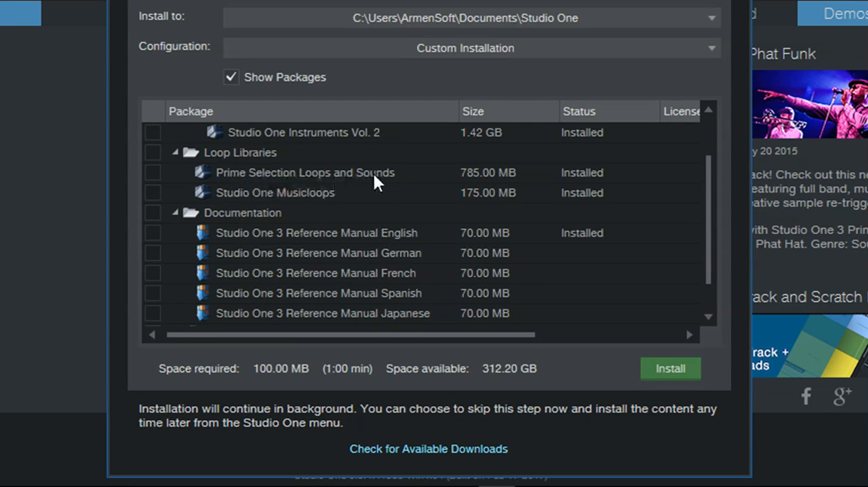
mouse_move(332, 205)
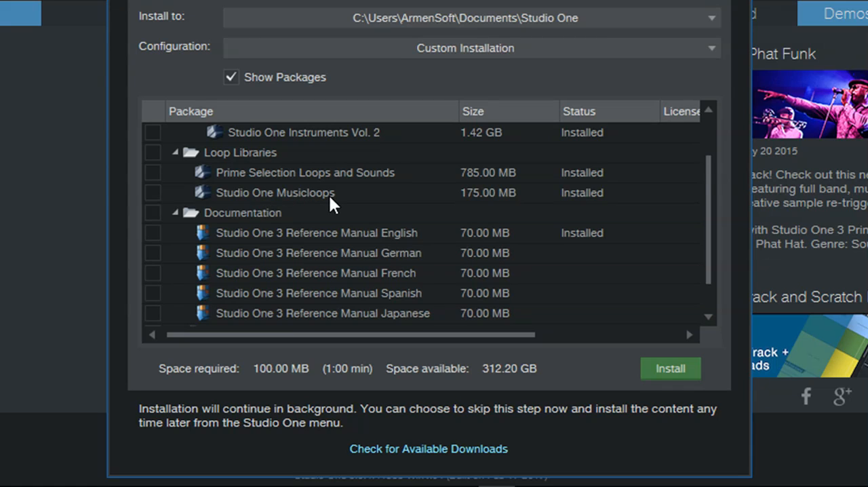
mouse_move(339, 246)
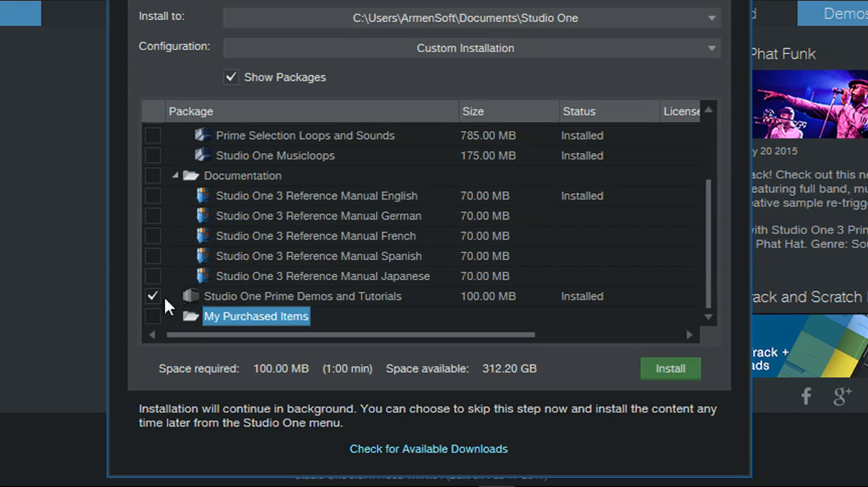
mouse_move(225, 301)
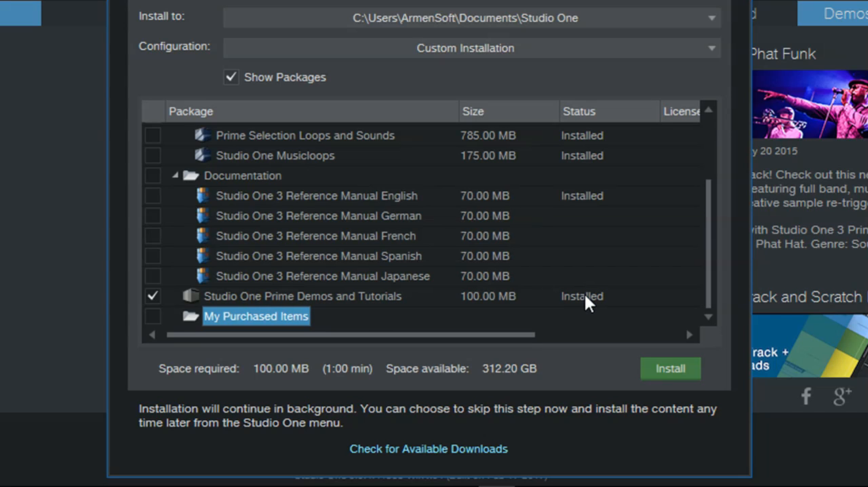
mouse_move(574, 301)
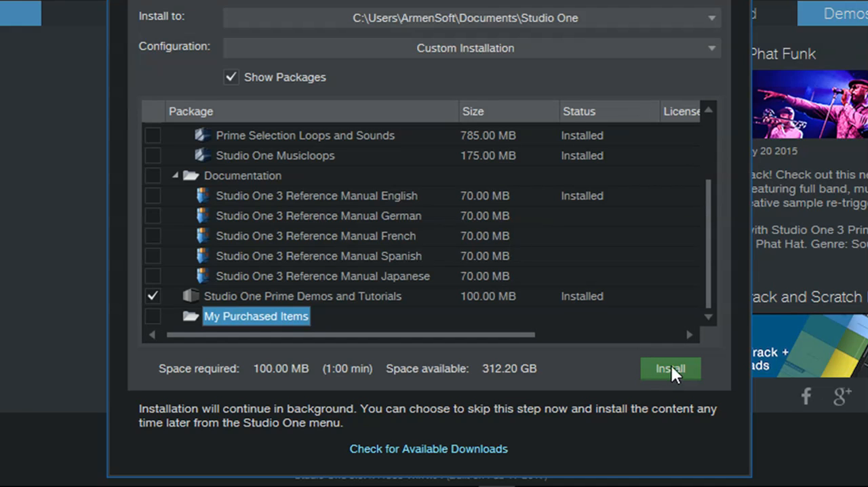
Install the marked demos package and close the Transfers window once the 93.43 MB download completes.
left_click(669, 368)
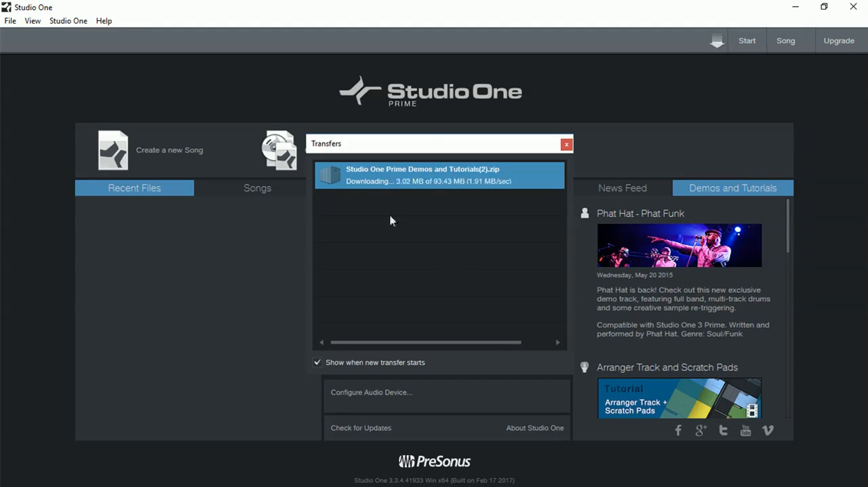
left_click_drag(440, 144, 439, 95)
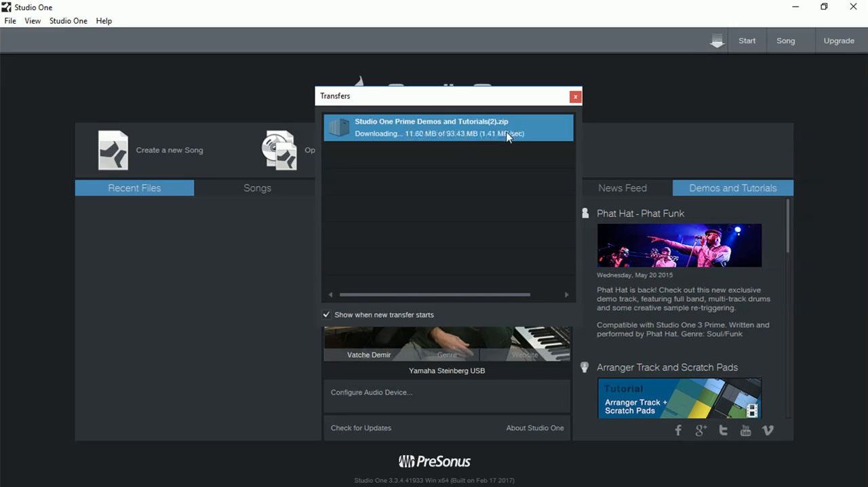
left_click(575, 95)
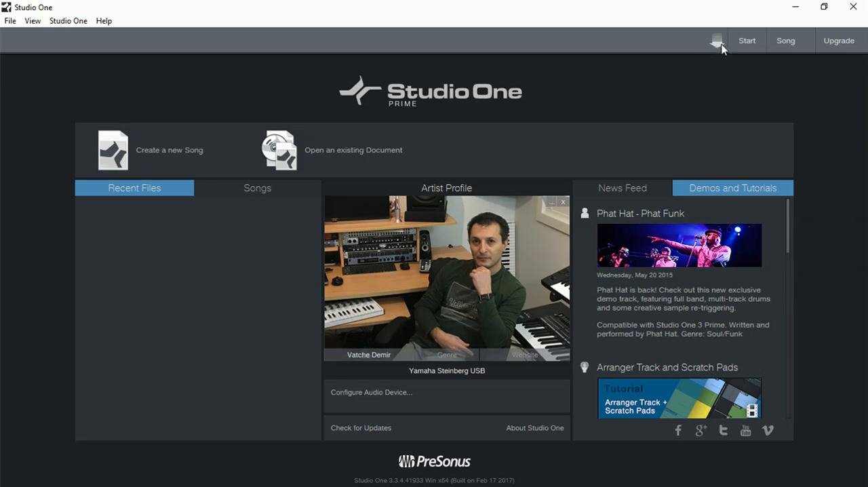
mouse_move(715, 41)
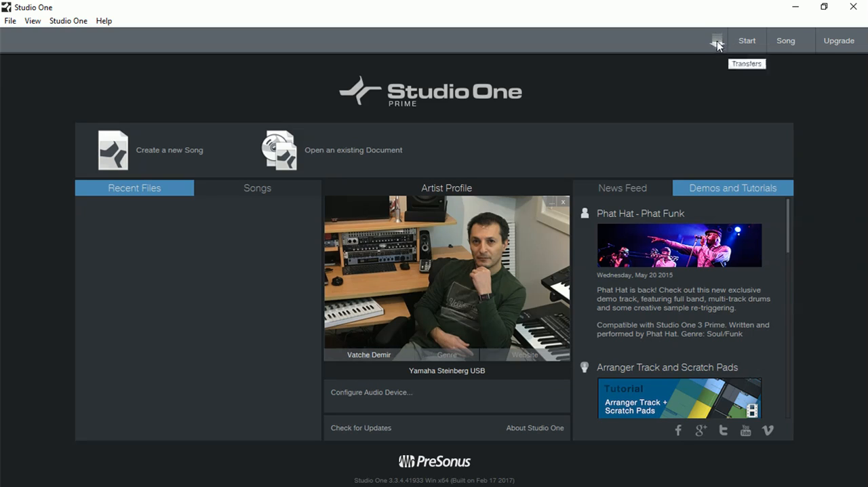
left_click(716, 39)
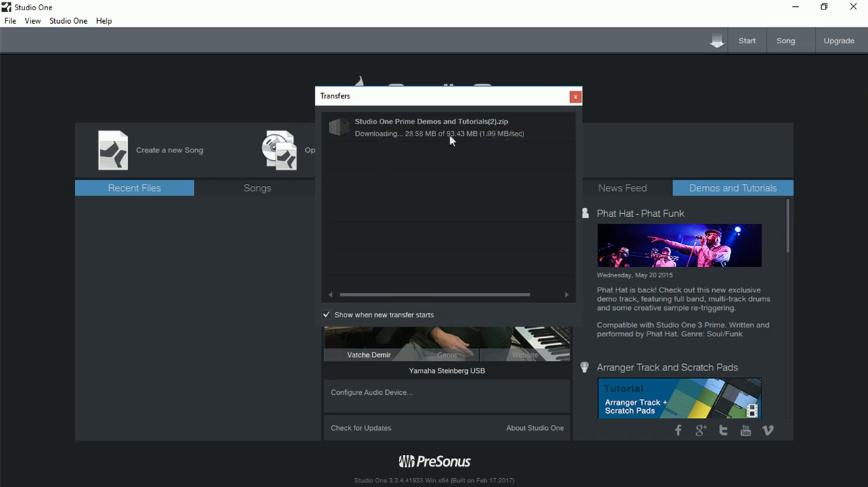
mouse_move(446, 187)
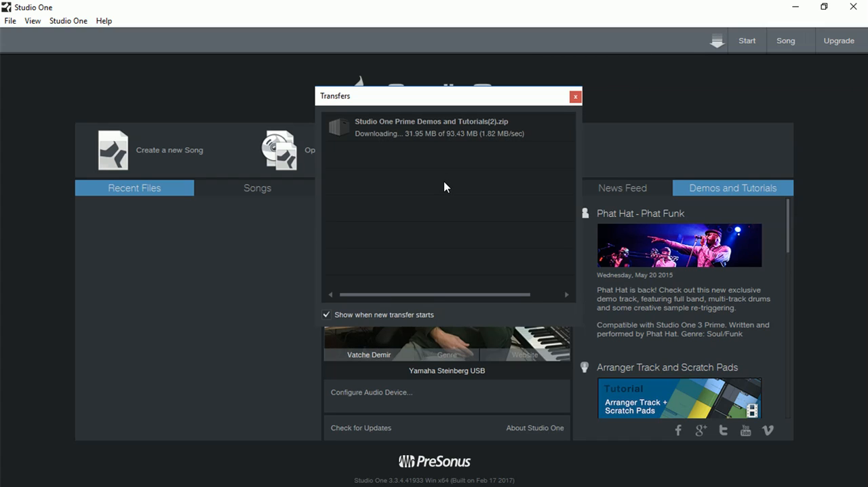
mouse_move(406, 160)
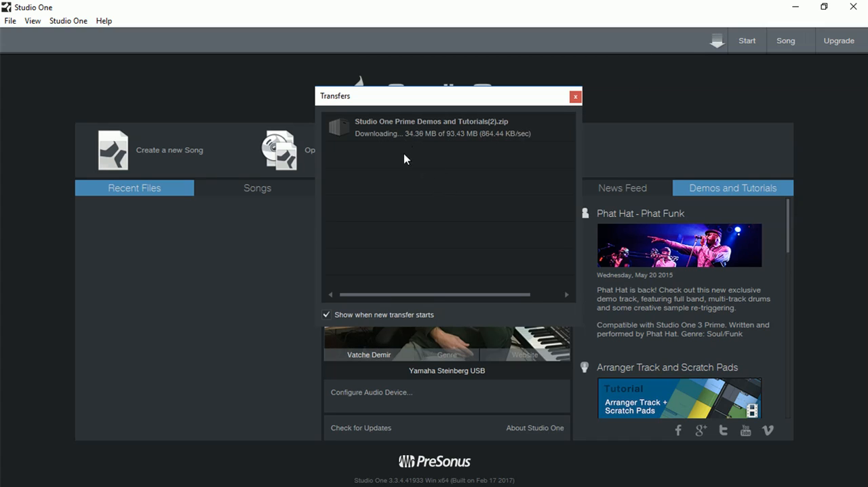
mouse_move(404, 206)
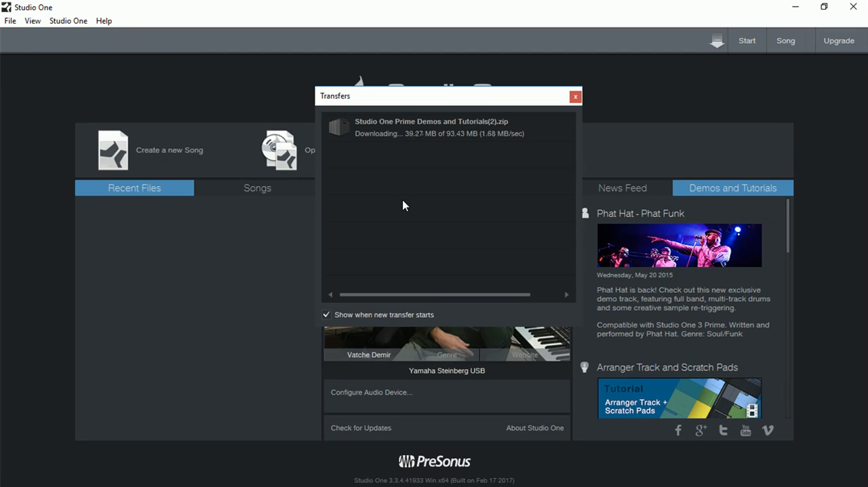
mouse_move(418, 255)
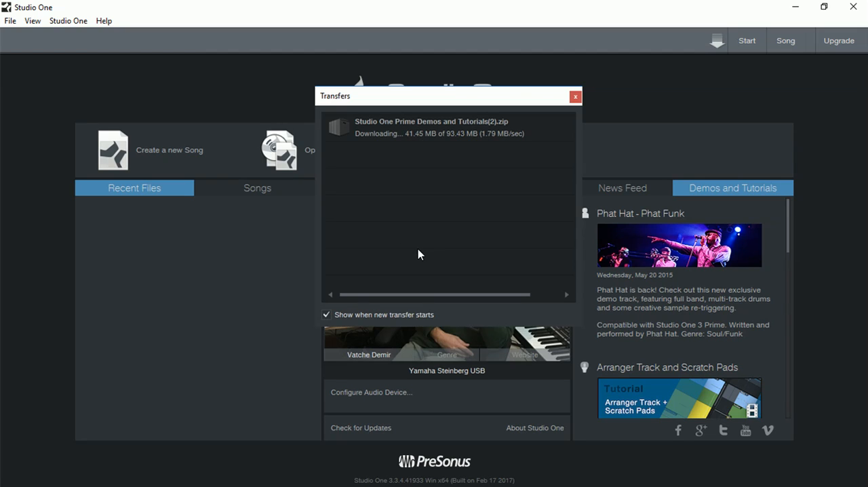
mouse_move(493, 217)
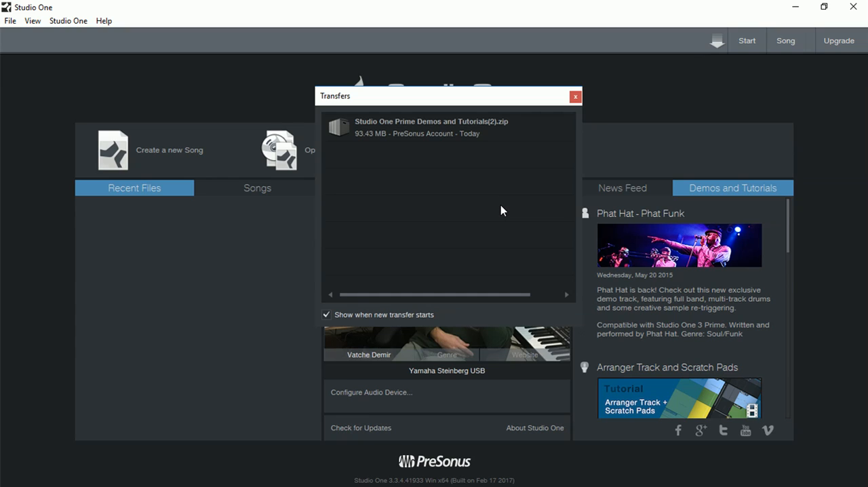
left_click(575, 95)
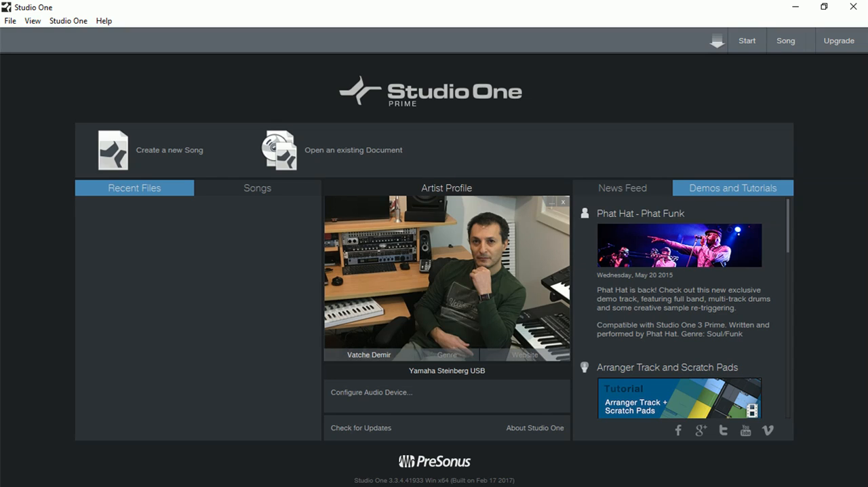
mouse_move(670, 226)
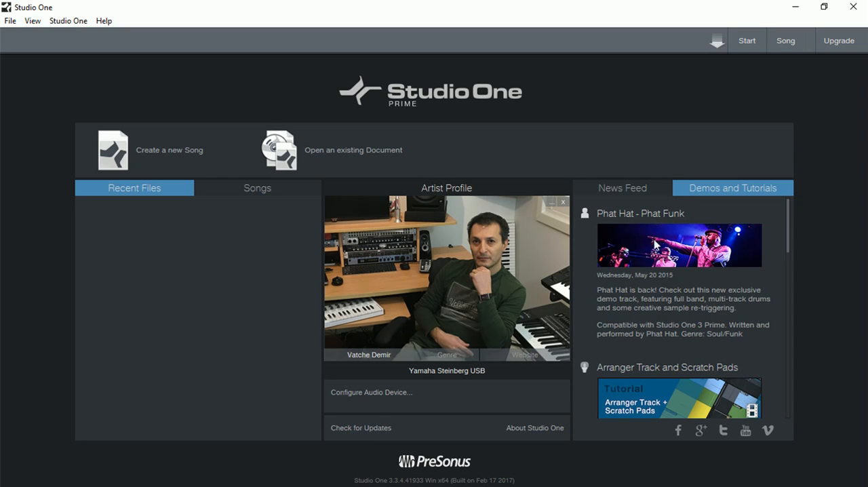
mouse_move(627, 219)
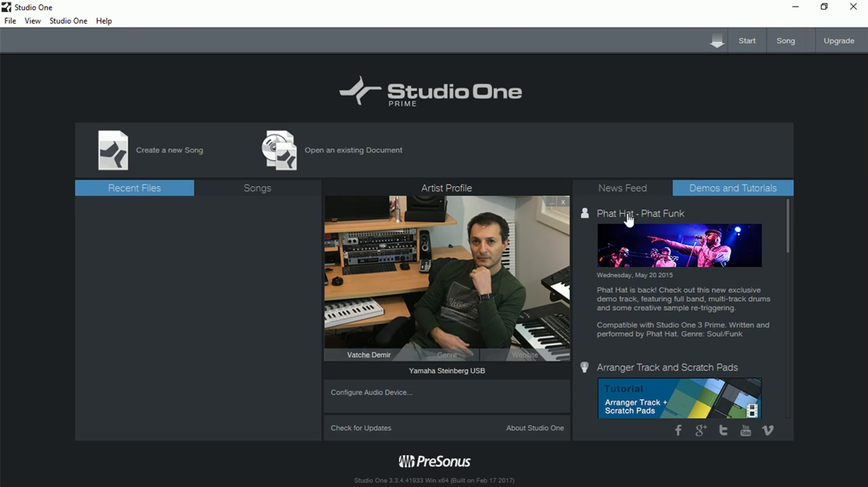
Load the Phat Hat - Phat Funk demo song from its Demos and Tutorials headline.
left_click(678, 244)
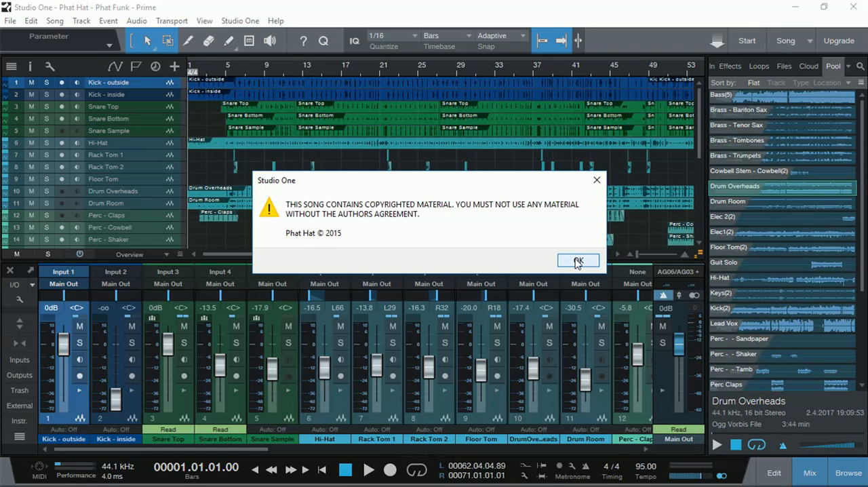
Acknowledge the copyright notice, close Song Information, and hide the mixer to see all tracks.
left_click(578, 260)
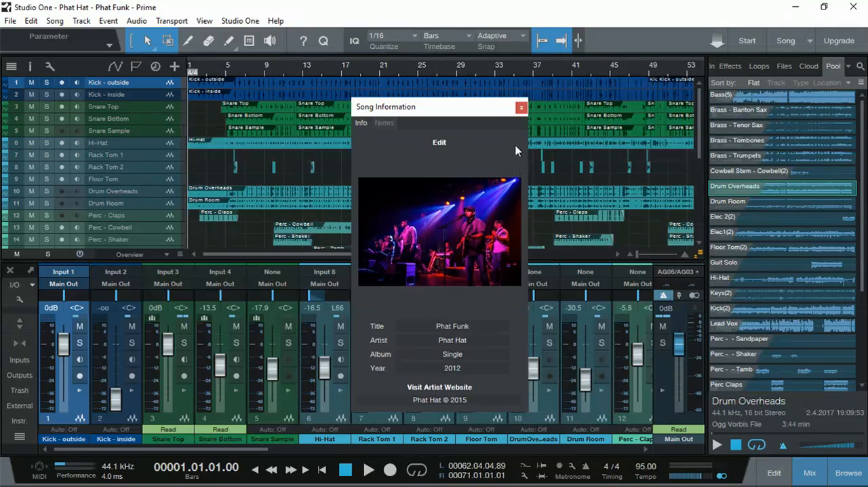
left_click(521, 107)
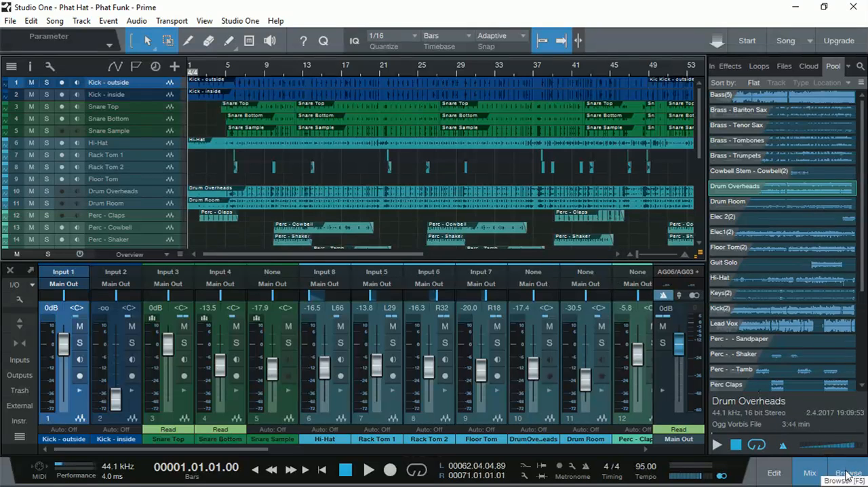
left_click(808, 472)
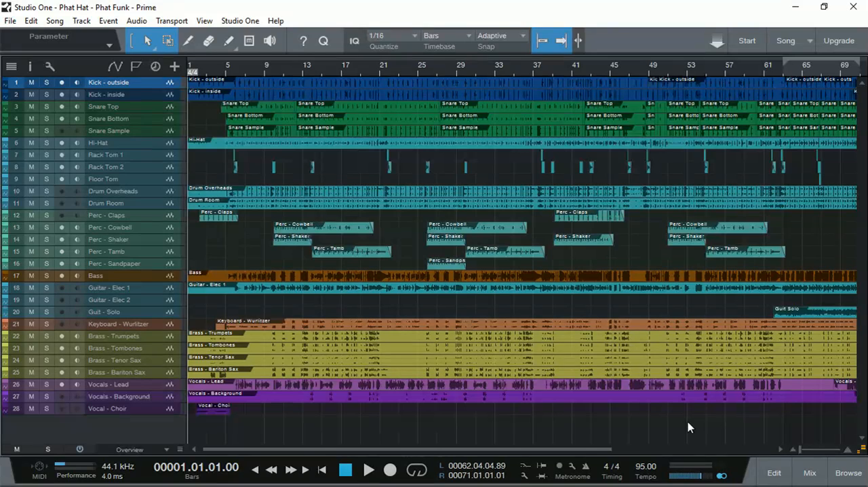
mouse_move(649, 309)
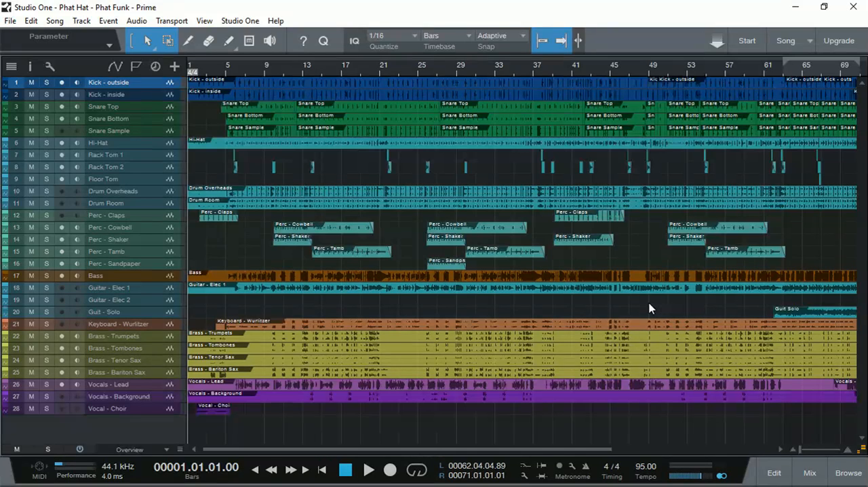
Bring the mixer back with Mix and let the Phat Funk song play.
left_click(808, 472)
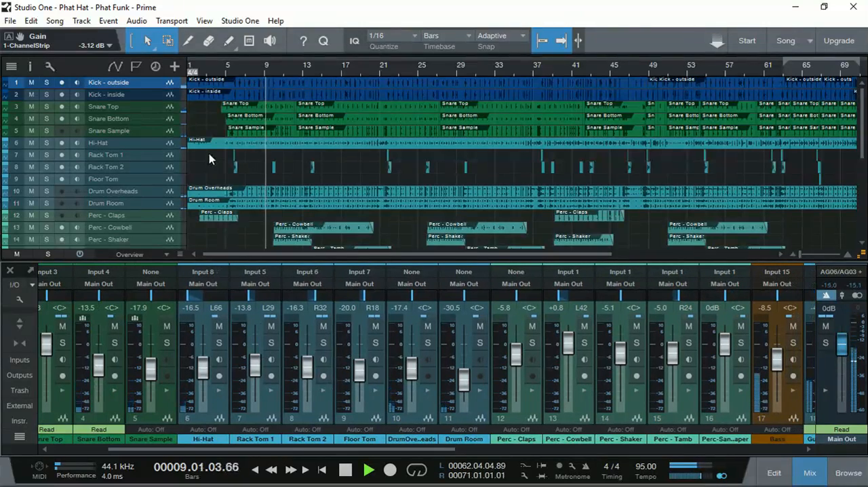
Scroll down to the bass, guitar, keyboard, brass and vocal tracks, then stop playback around bar 21.
scroll("down", 3)
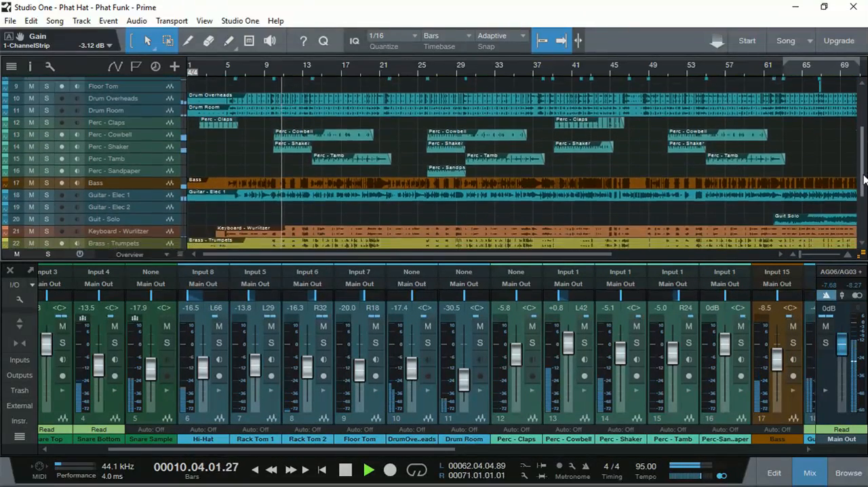
scroll("down", 3)
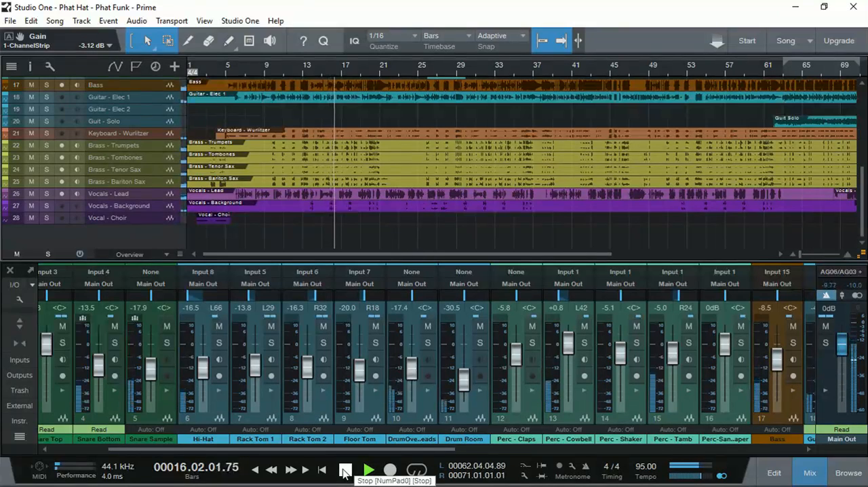
left_click(369, 470)
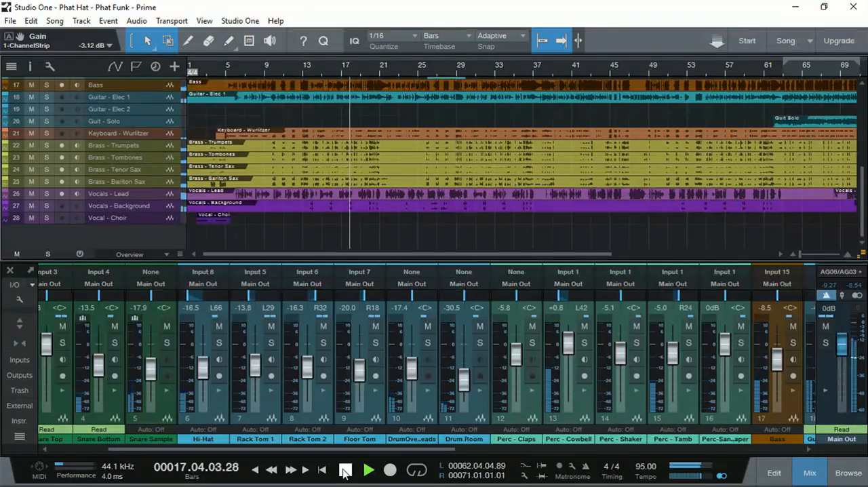
left_click(369, 469)
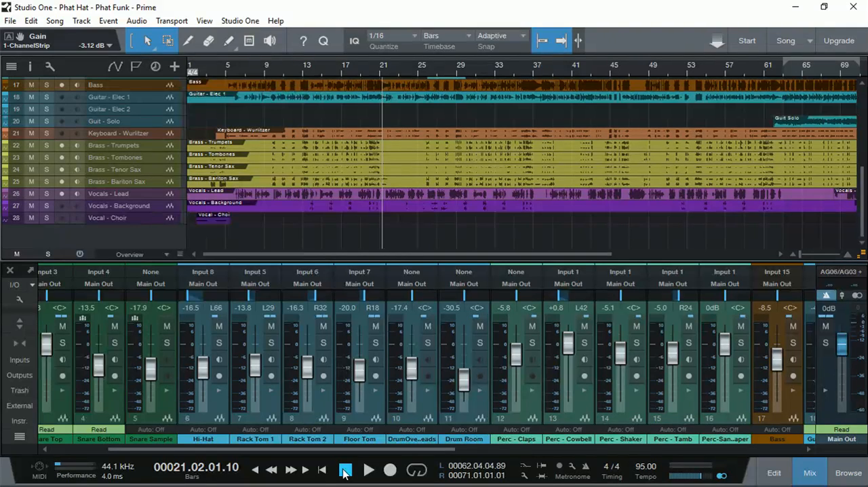
left_click(344, 469)
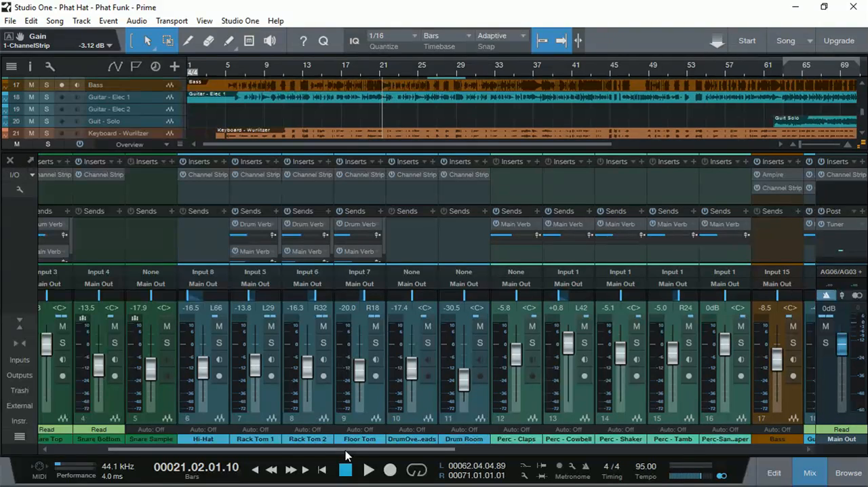
mouse_move(366, 472)
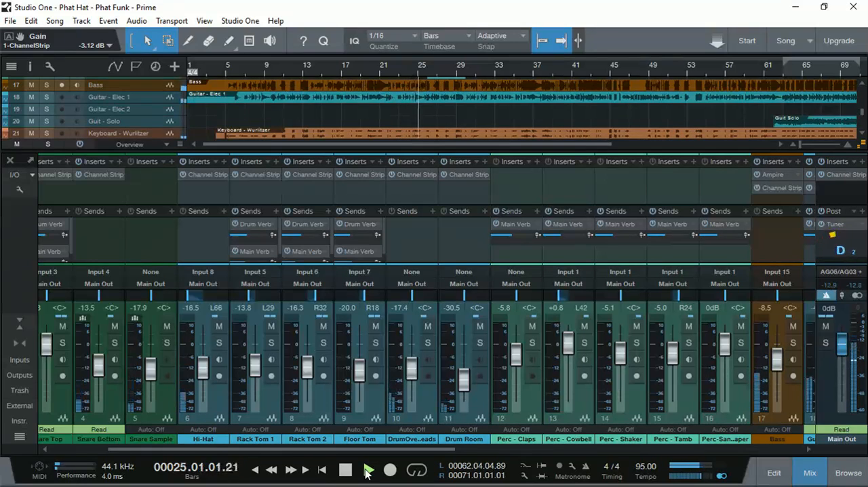
Resume Phat Funk playback from bar 25 with the transport controls.
left_click(304, 469)
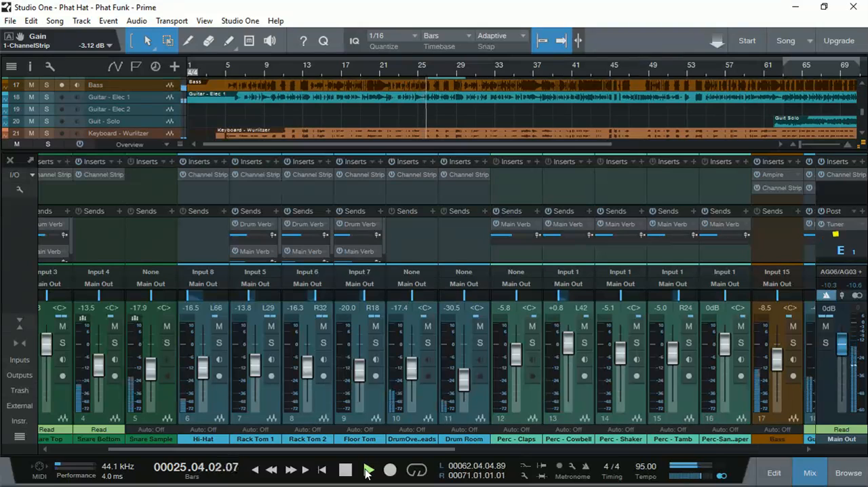
left_click(369, 469)
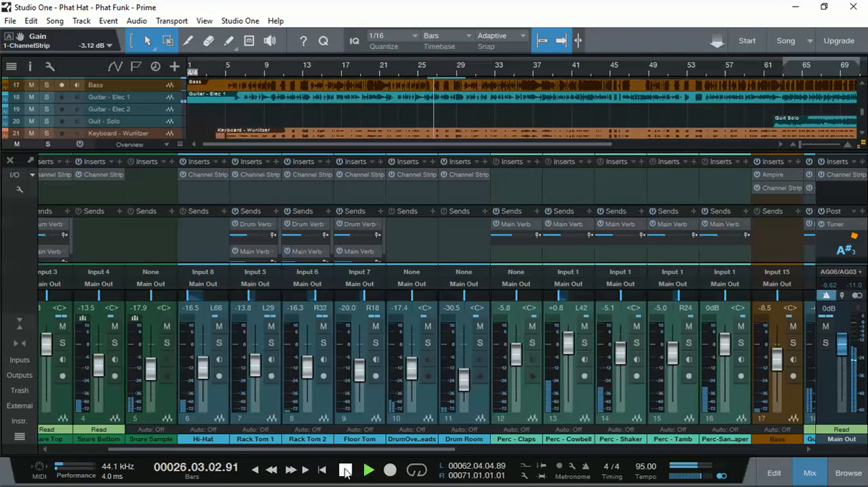
left_click(369, 469)
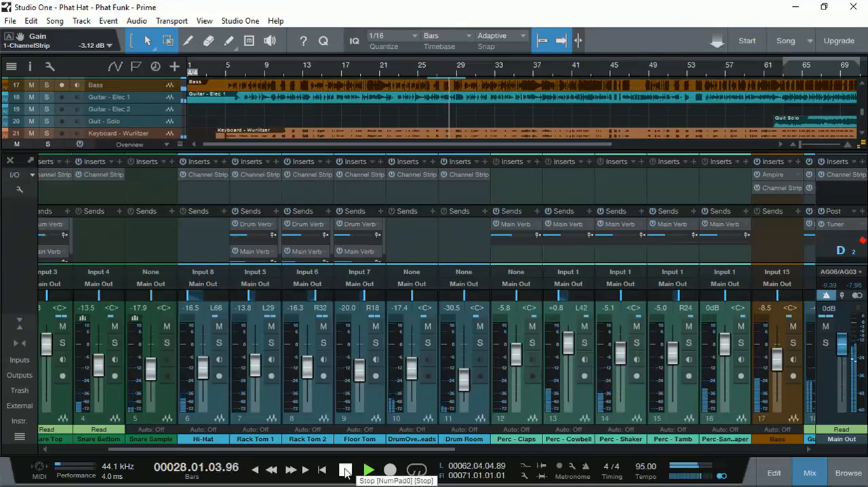
left_click(369, 469)
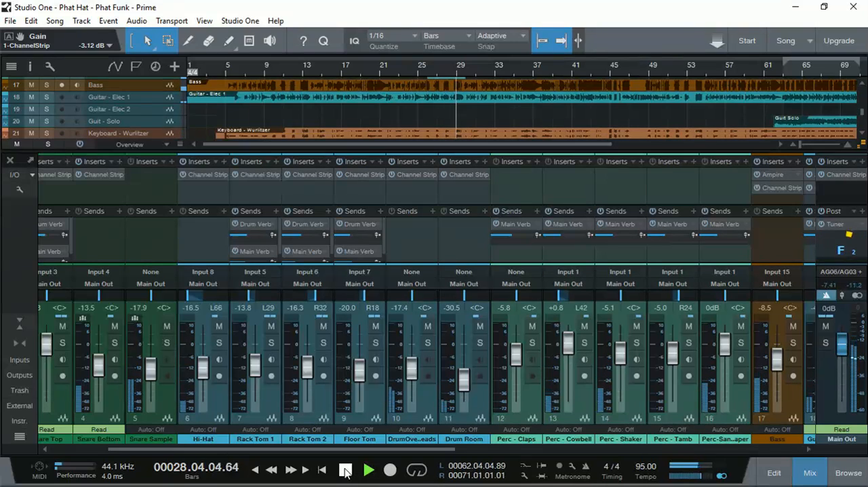